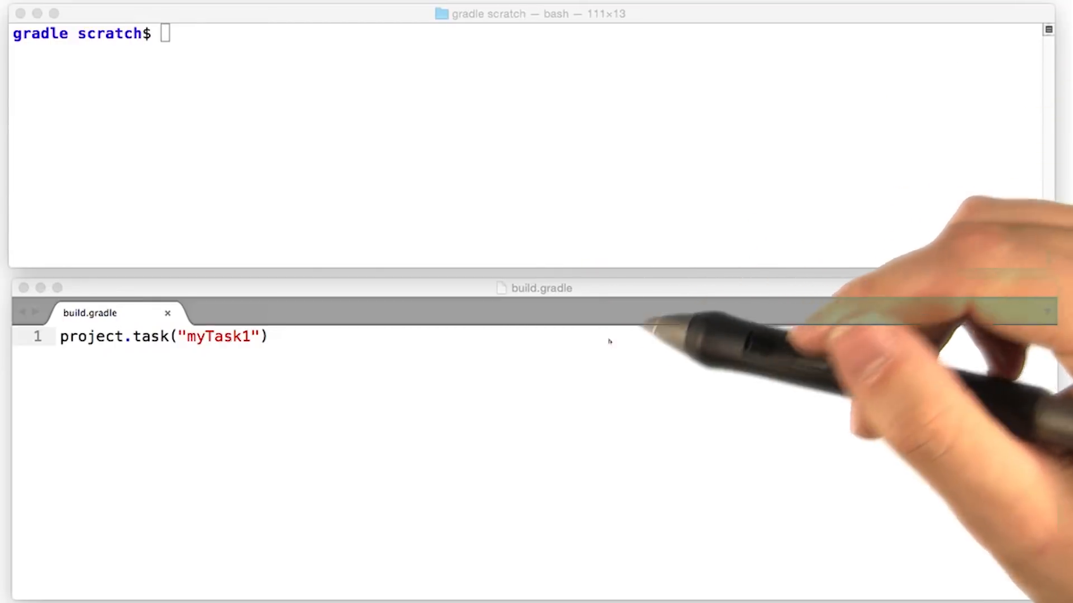
mouse_move(612, 332)
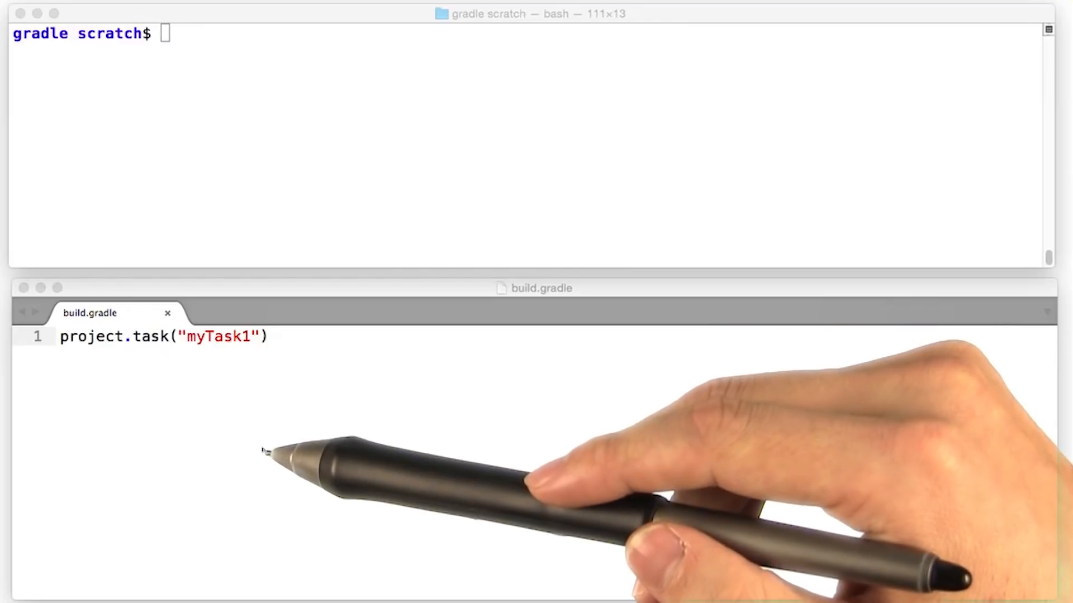
- List the project's tasks with gradle tasks, then add task("myTask2"), task "myTask3" and task myTask4 to build.gradle
text(gradle tasks)
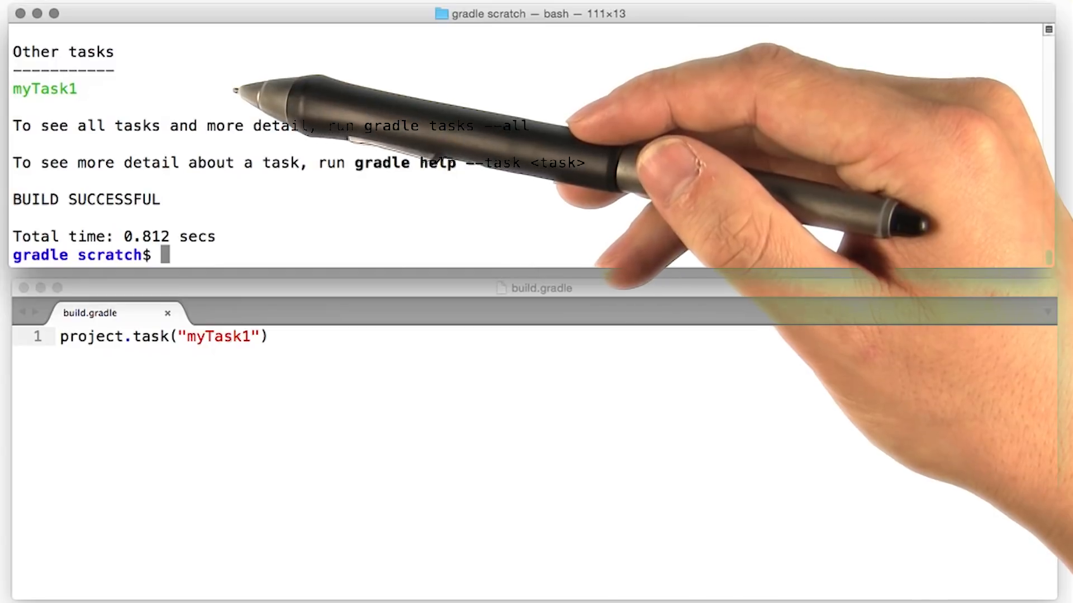
text(task("myTask2"))
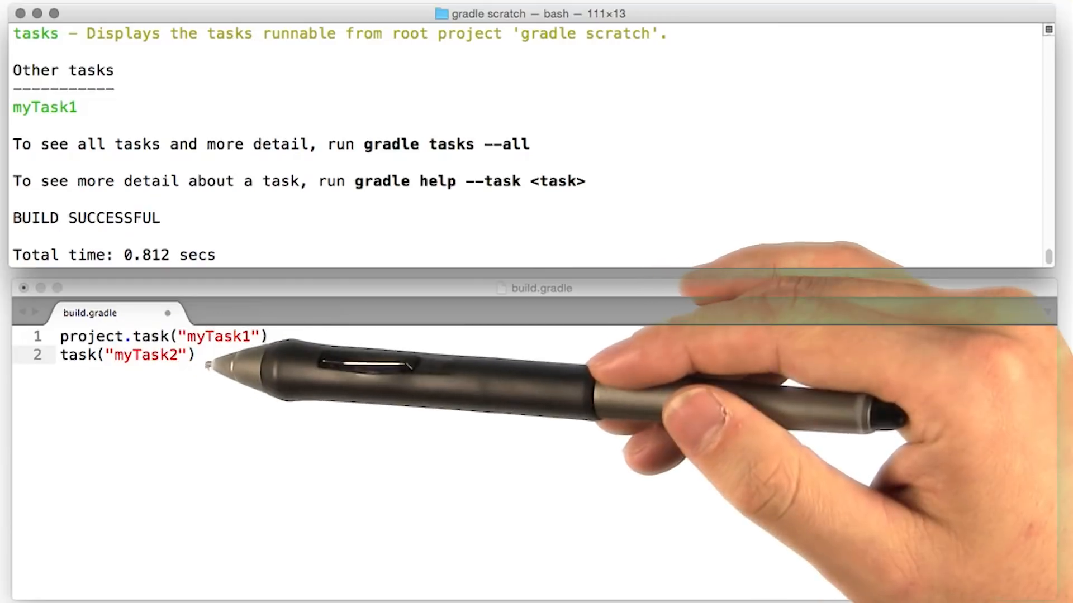
text(task "myTask3")
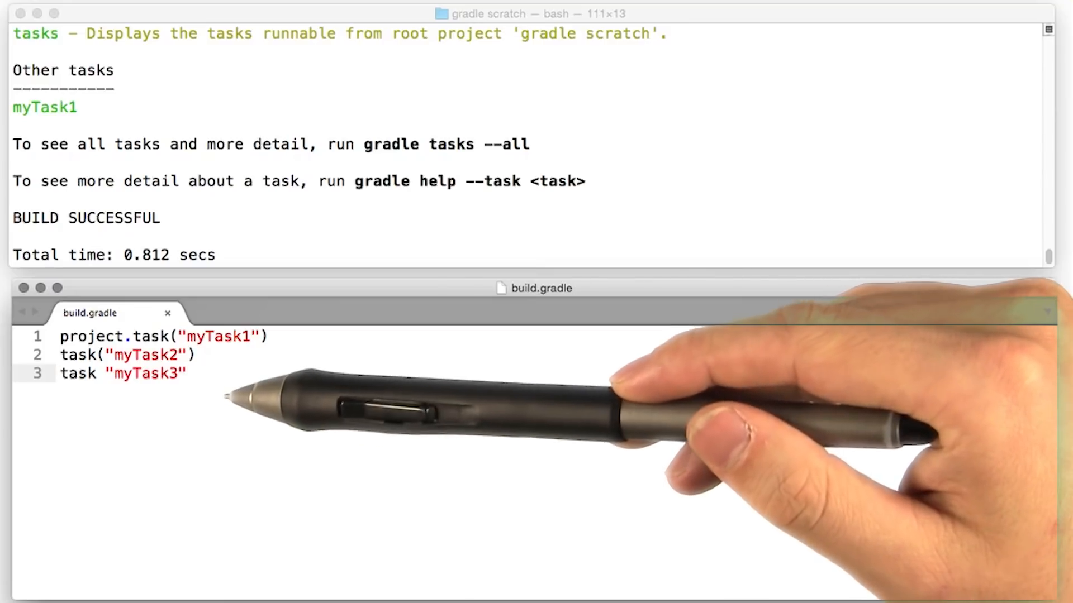
text(task myTask4)
text(myTask4.group = "This is the heading for this task in the task list,")
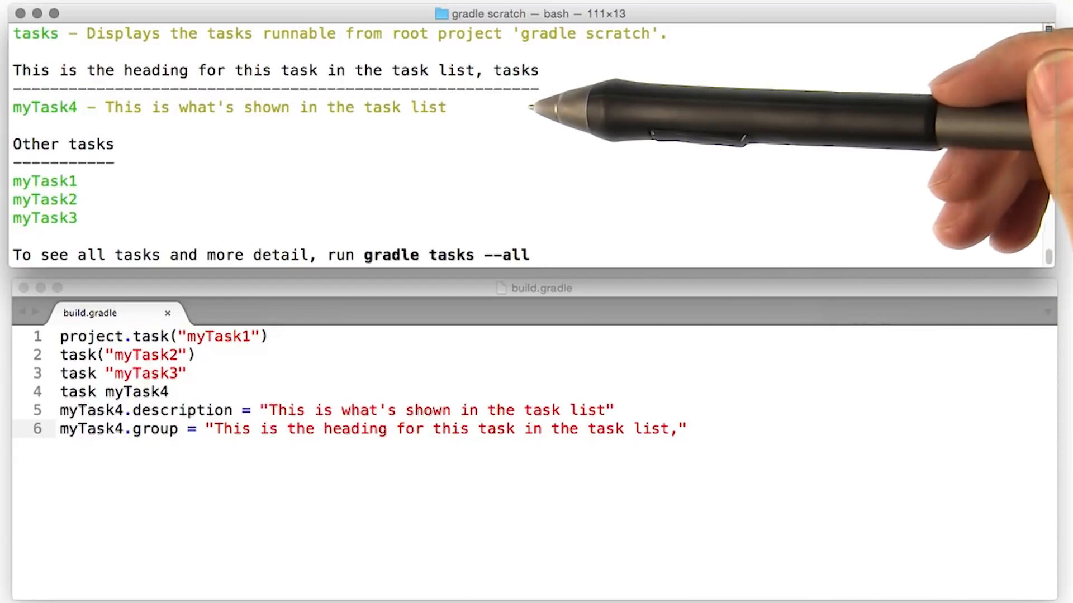
- Add myTask4.description, myTask4.group and a doLast printing "Do this last" in build.gradle
double_click(30, 70)
text(gradle myTask4)
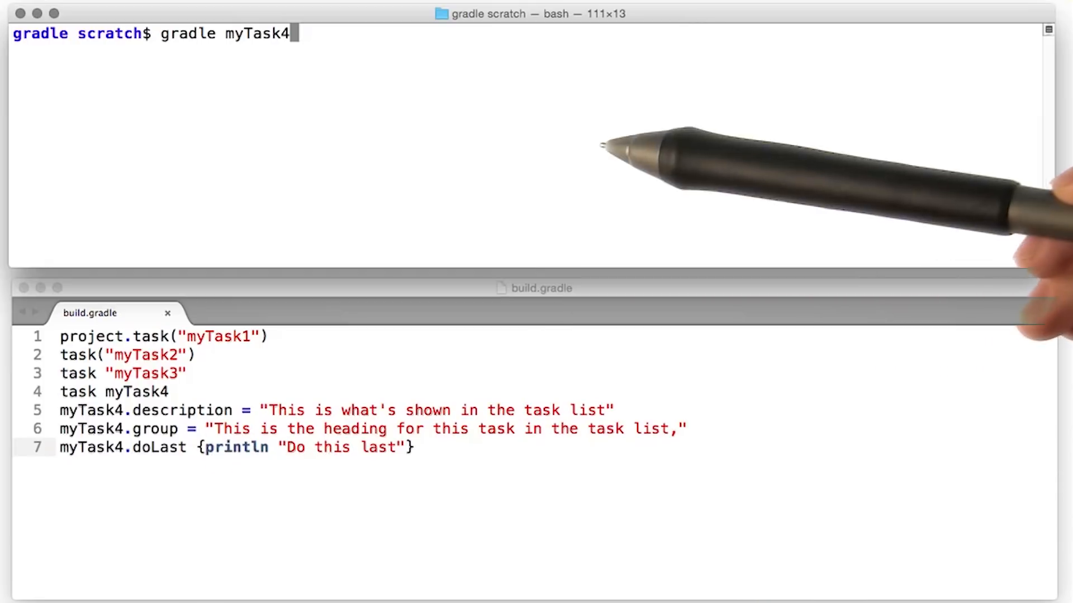
- Run gradle myTask4, printing "Do this last" with BUILD SUCCESSFUL
key(Return)
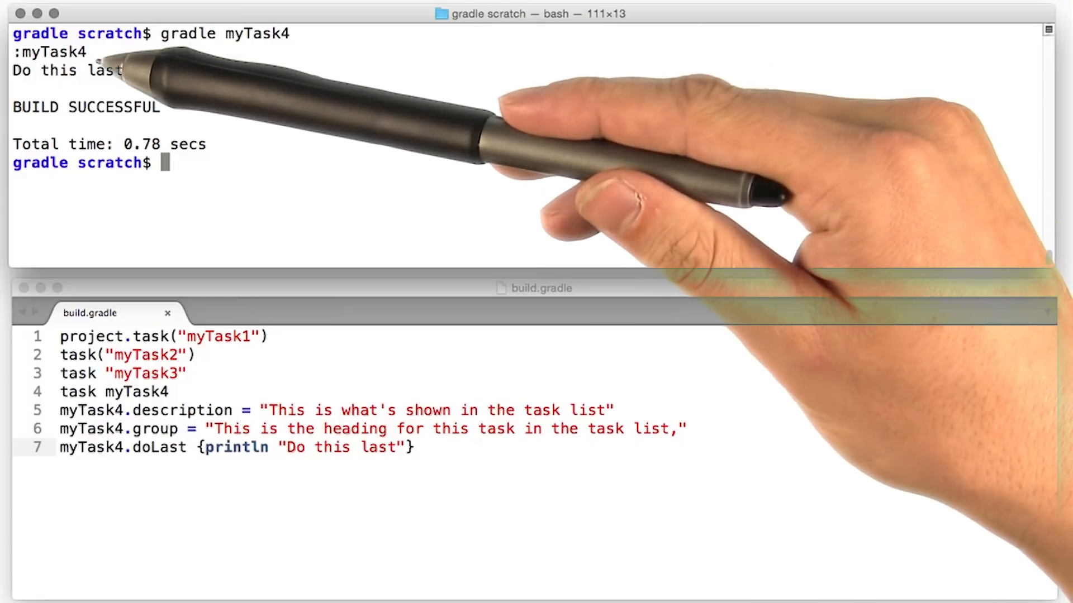